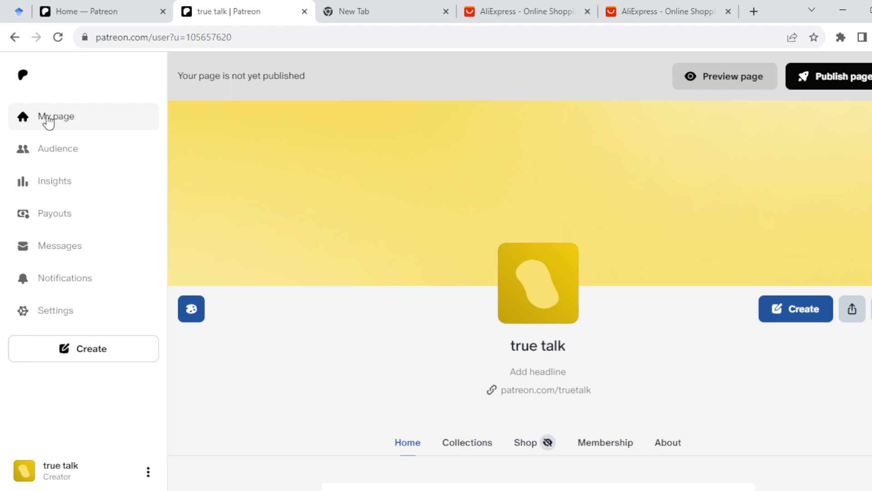
pyautogui.moveTo(82, 437)
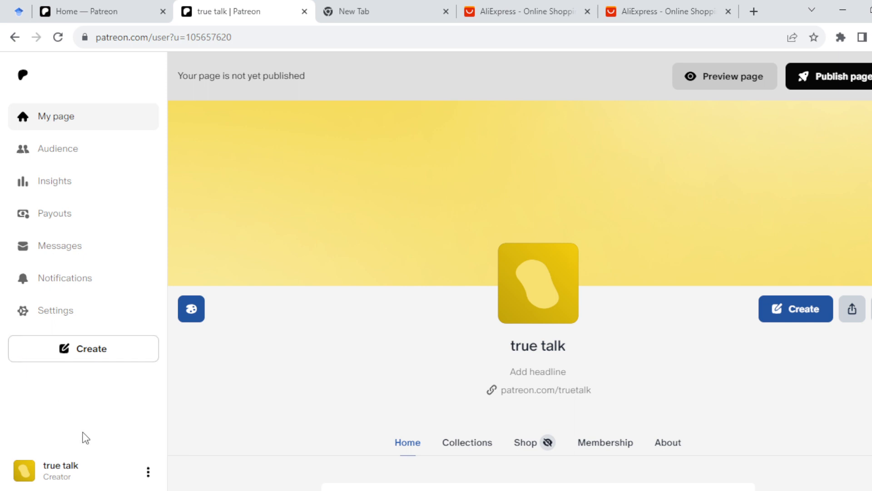
pyautogui.moveTo(63, 480)
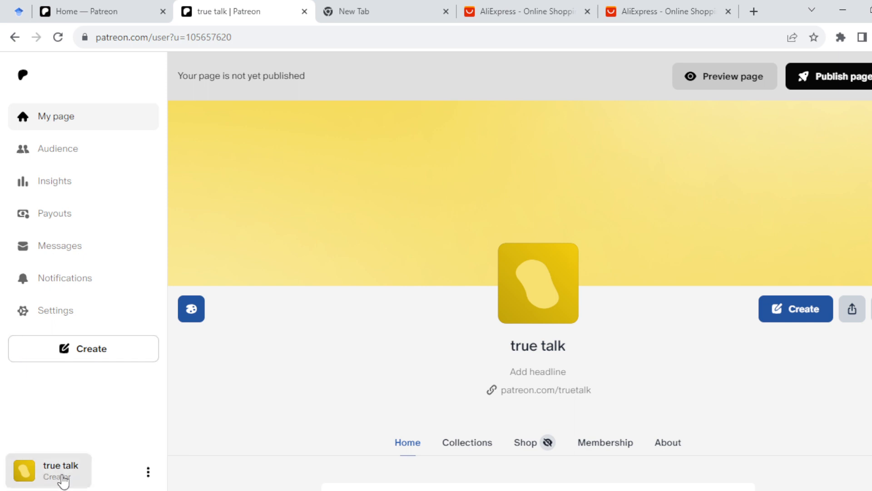
pyautogui.moveTo(44, 476)
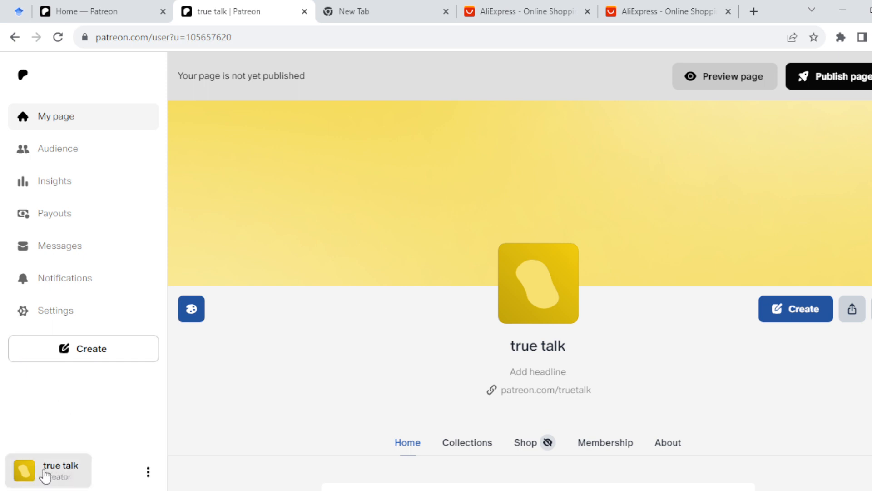
pyautogui.moveTo(54, 473)
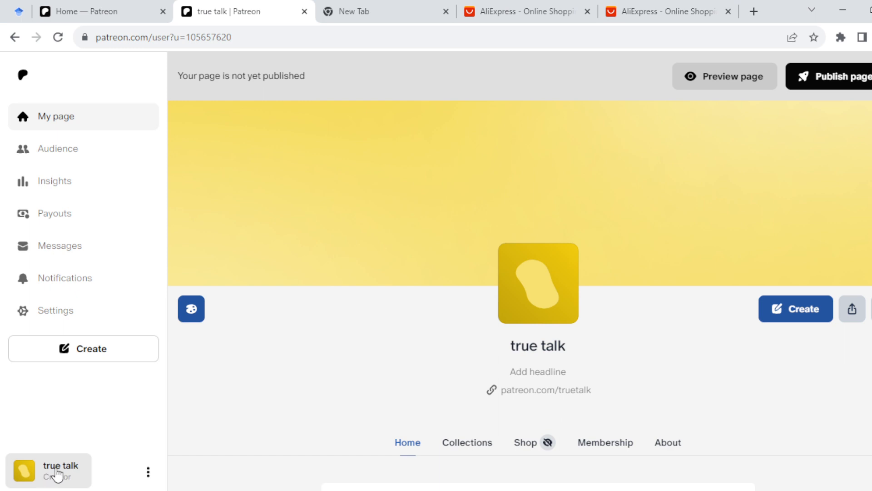
pyautogui.click(49, 470)
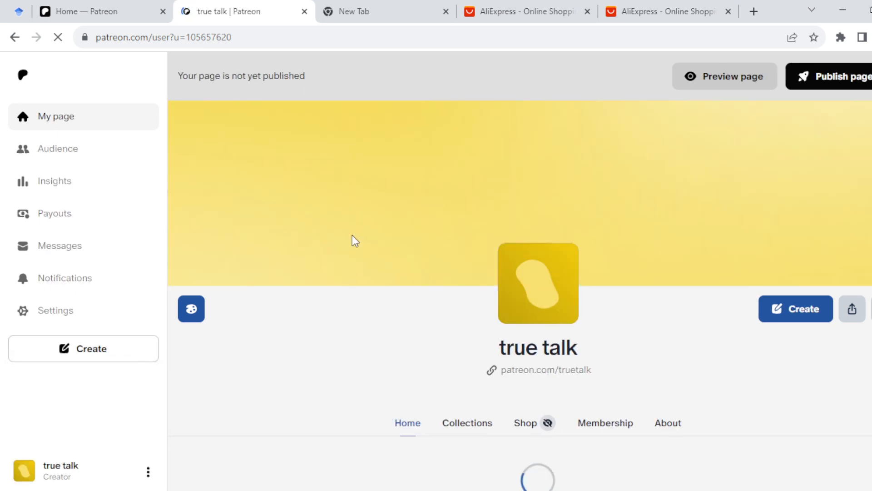
pyautogui.moveTo(187, 230)
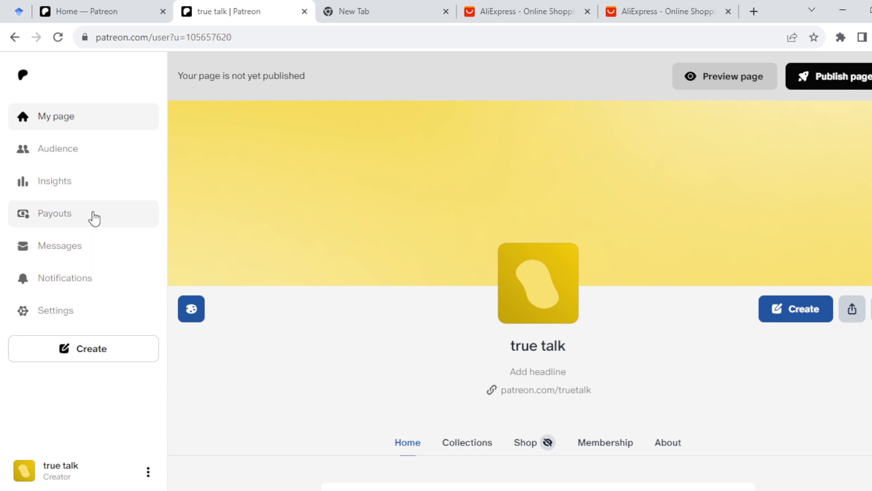
pyautogui.moveTo(91, 148)
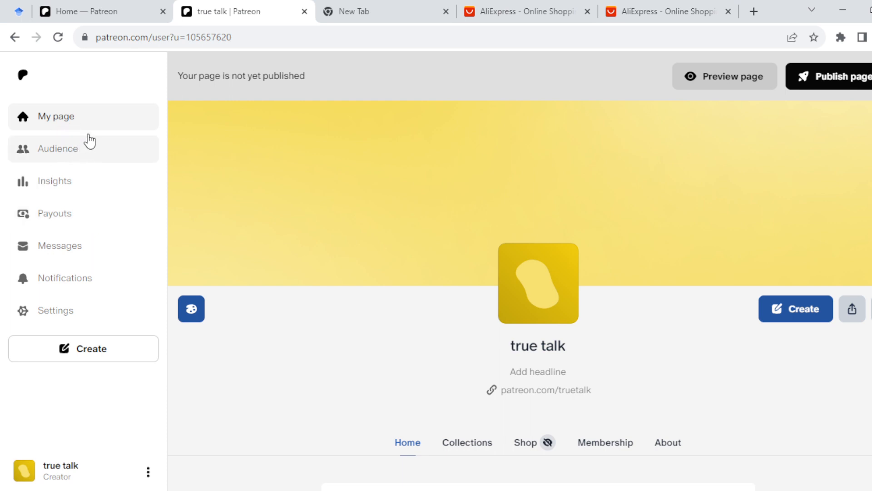
pyautogui.moveTo(95, 151)
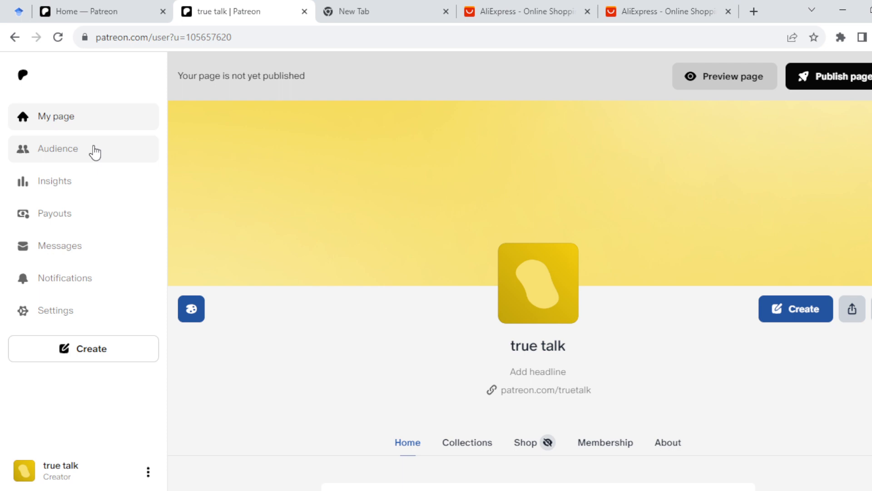
pyautogui.click(58, 149)
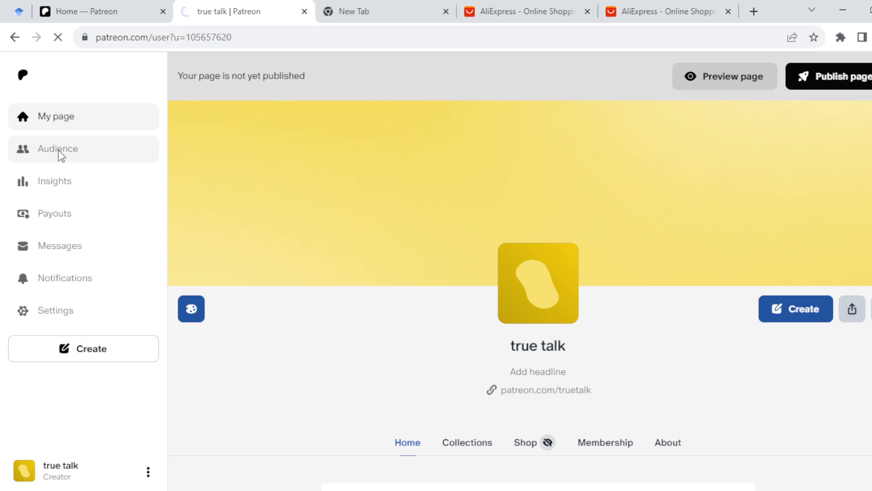
pyautogui.click(57, 149)
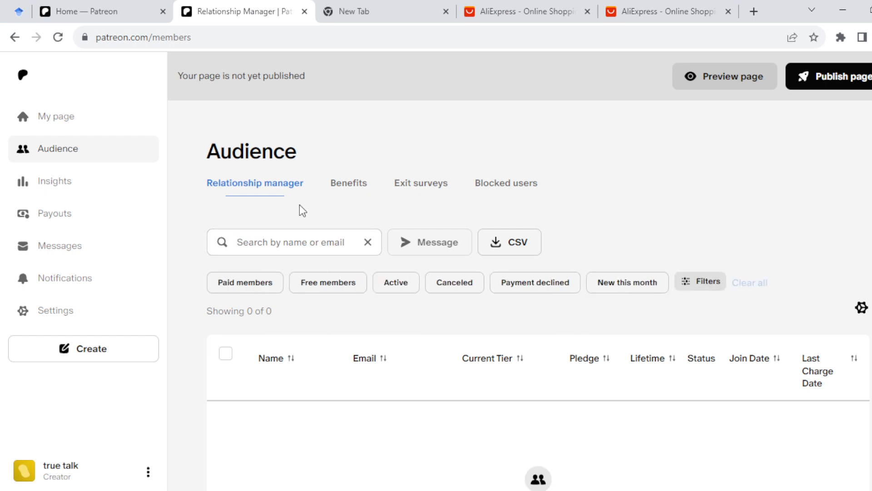
pyautogui.moveTo(258, 192)
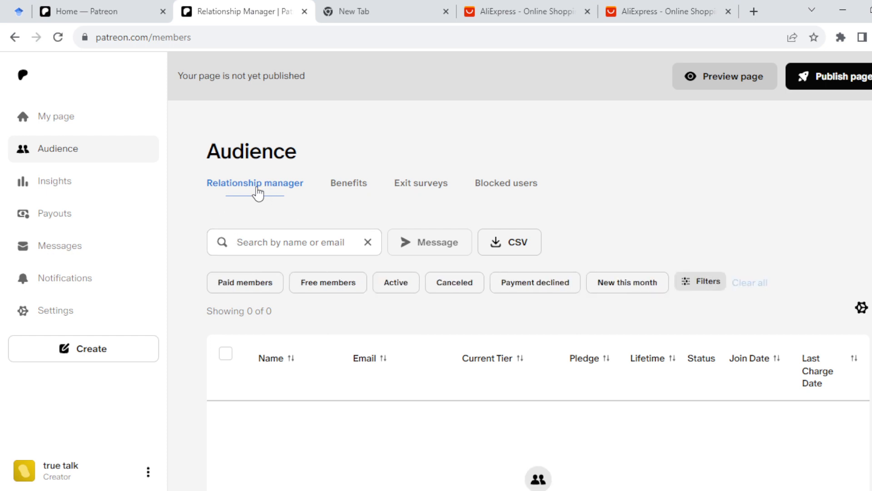
pyautogui.moveTo(387, 310)
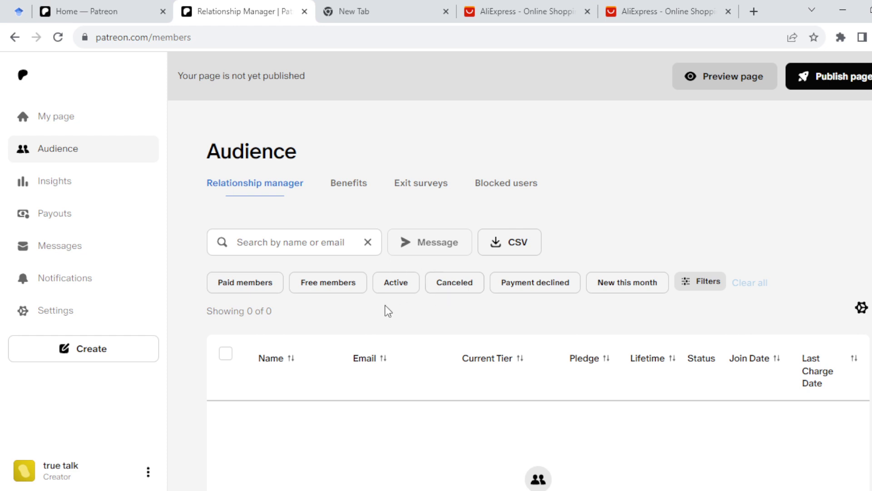
pyautogui.moveTo(480, 316)
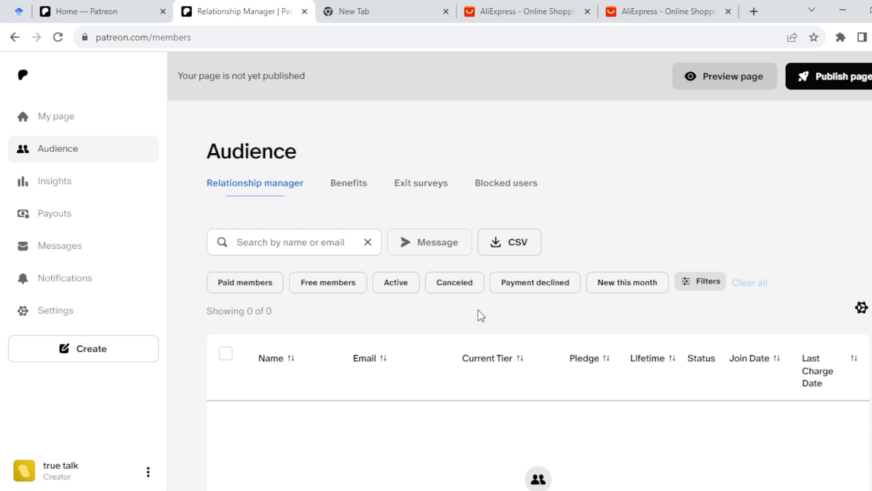
pyautogui.moveTo(353, 272)
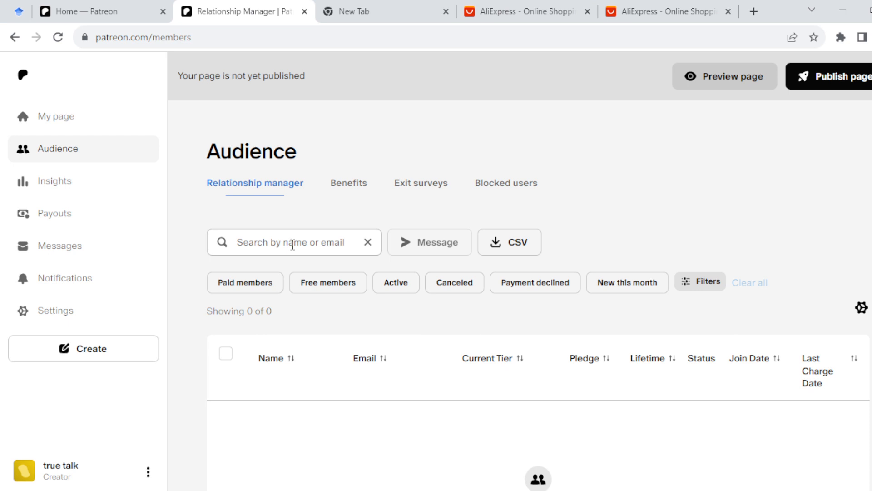
pyautogui.moveTo(319, 250)
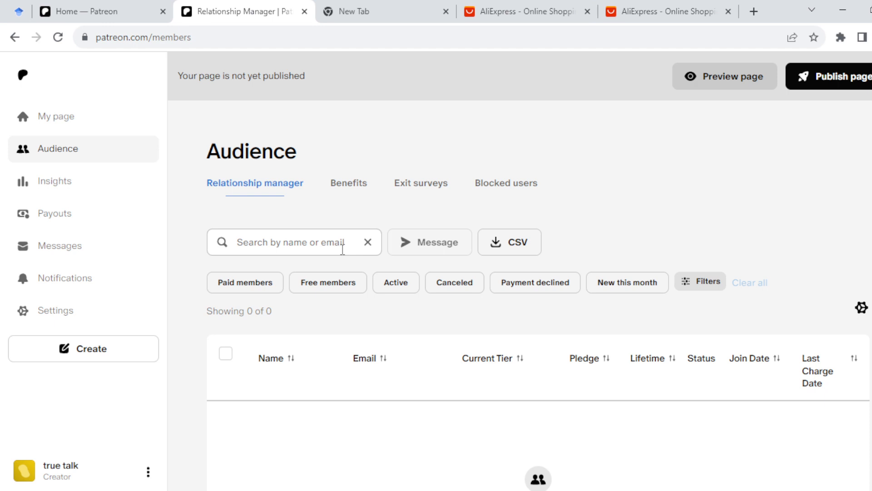
pyautogui.moveTo(338, 326)
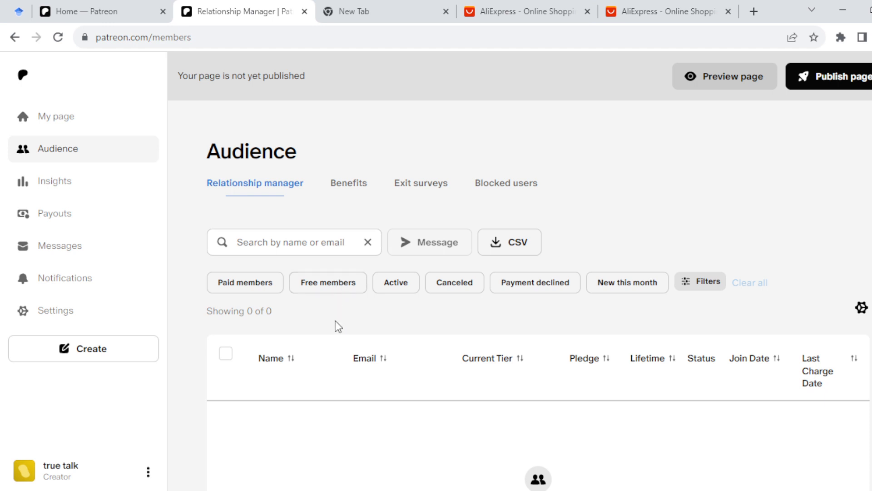
pyautogui.moveTo(353, 395)
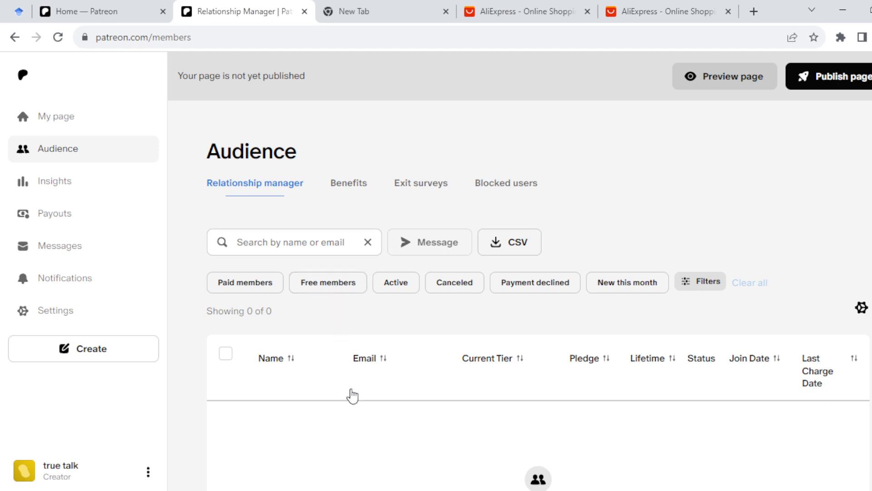
pyautogui.moveTo(454, 461)
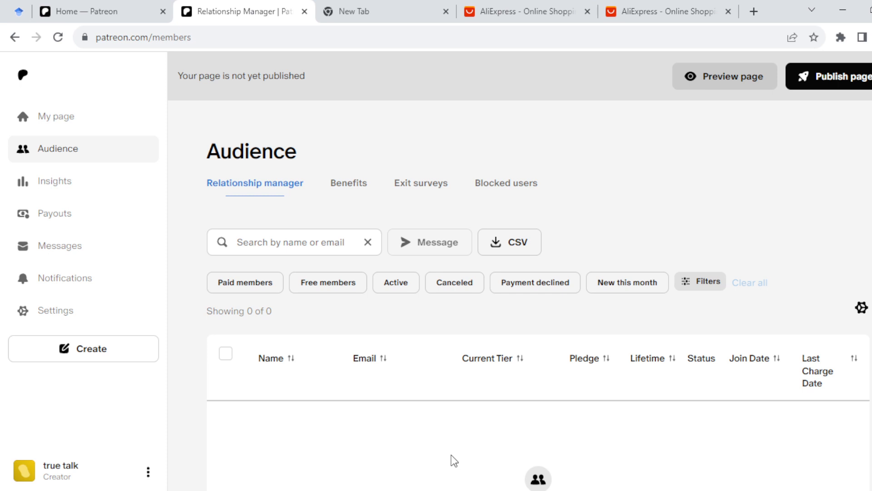
pyautogui.scroll(-3)
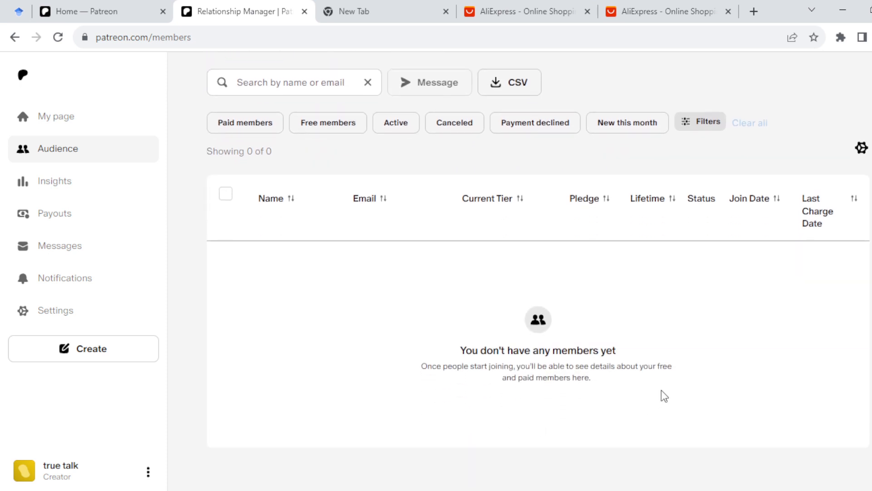
pyautogui.moveTo(767, 371)
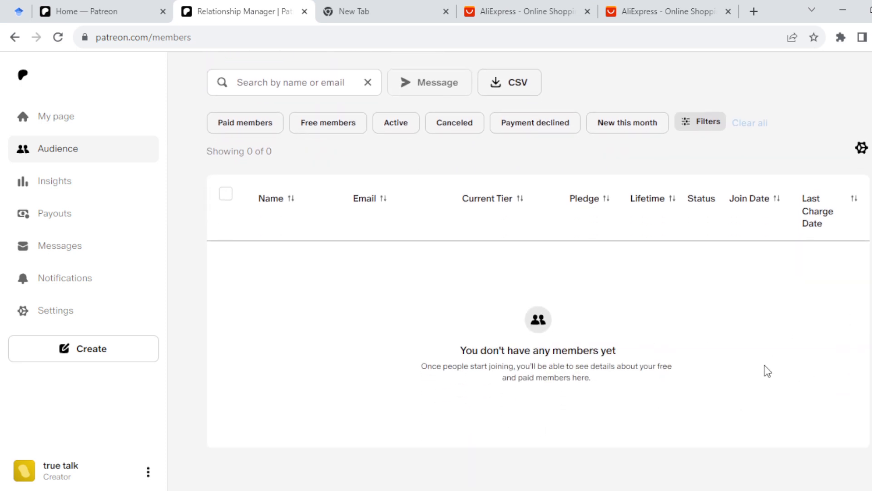
pyautogui.moveTo(281, 103)
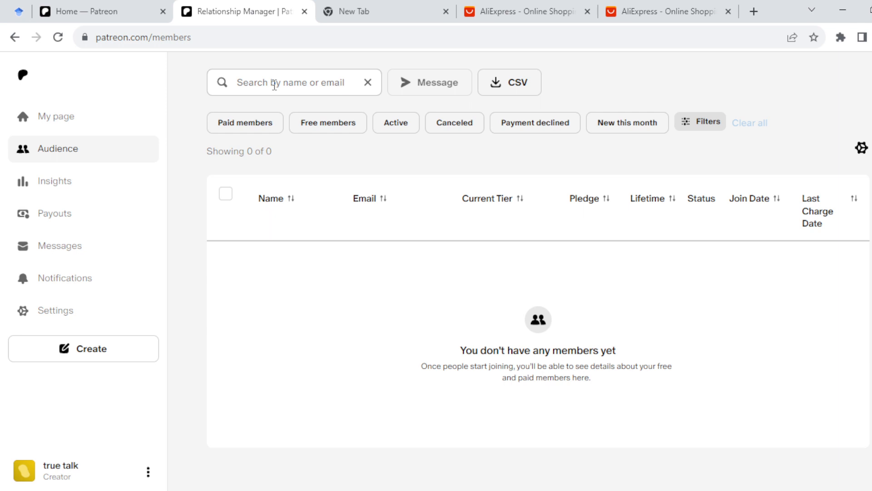
pyautogui.moveTo(297, 117)
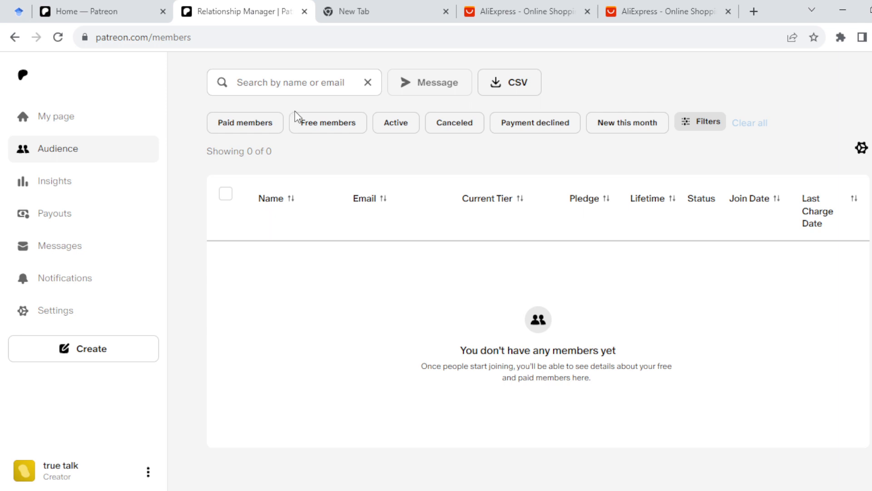
pyautogui.moveTo(324, 163)
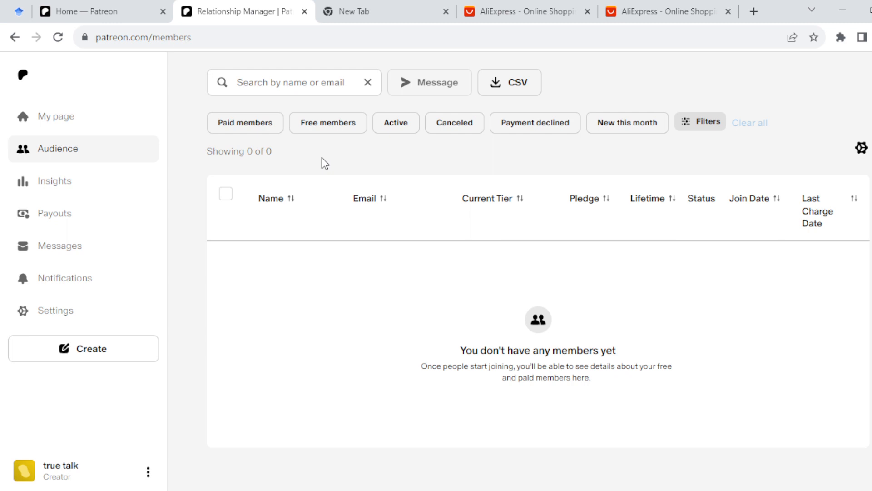
pyautogui.moveTo(311, 163)
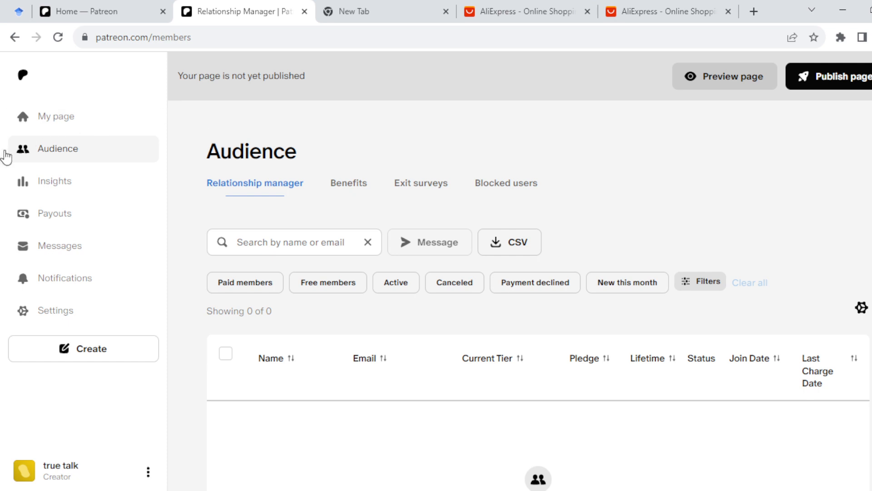
pyautogui.moveTo(118, 246)
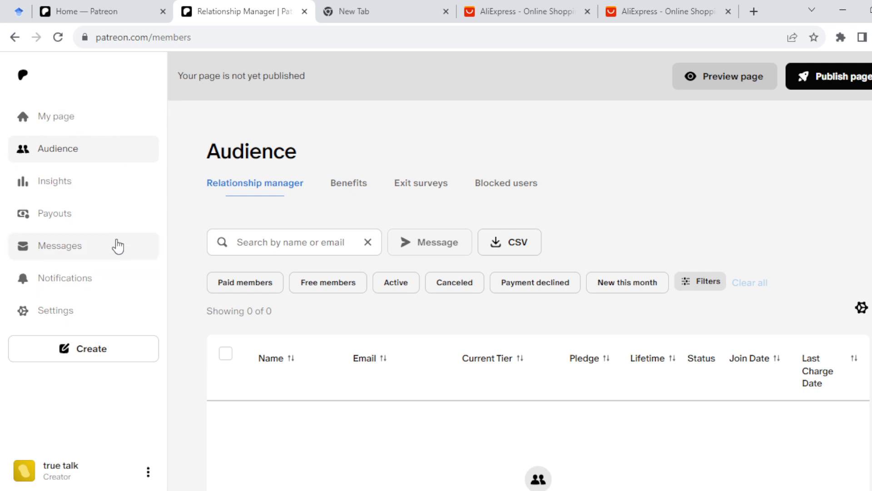
pyautogui.moveTo(345, 216)
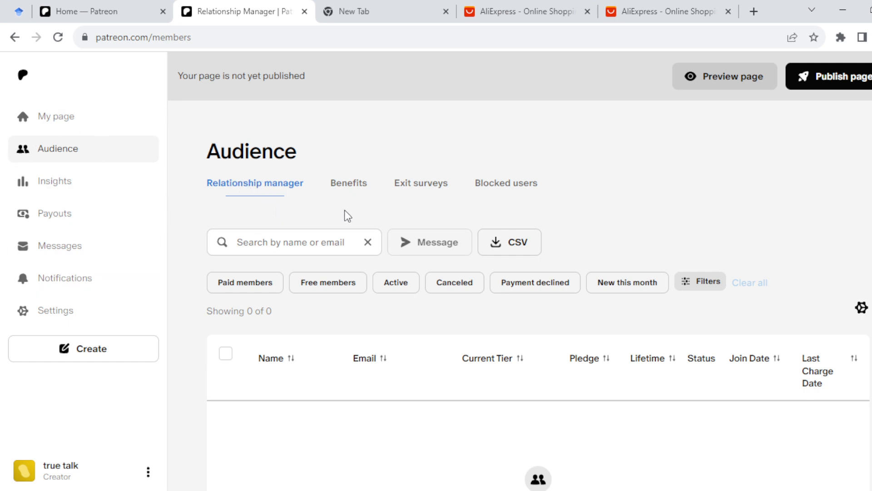
pyautogui.moveTo(169, 295)
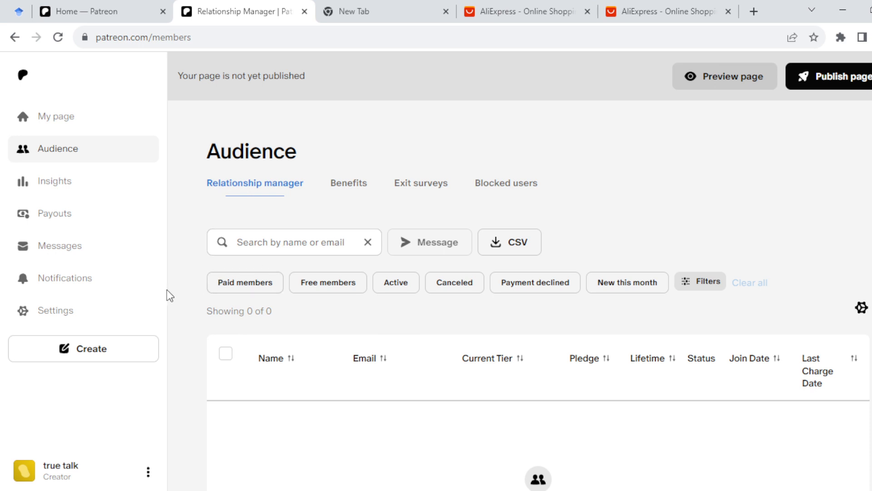
pyautogui.moveTo(317, 207)
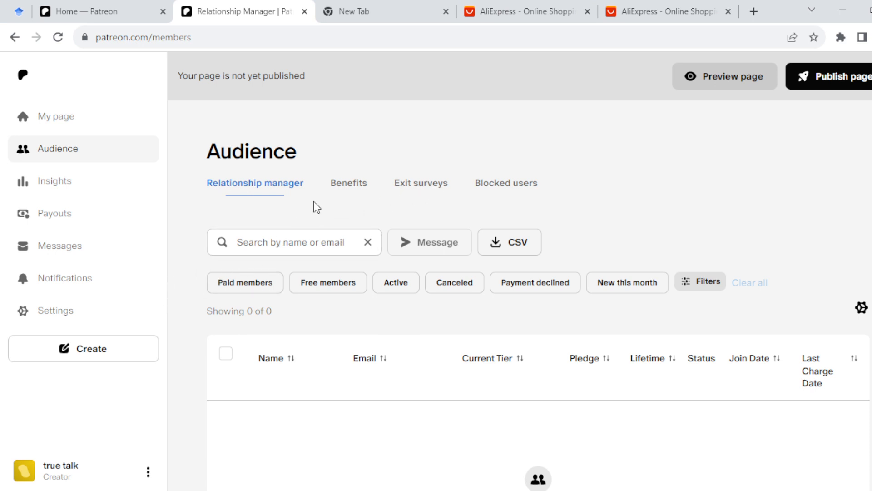
pyautogui.scroll(-3)
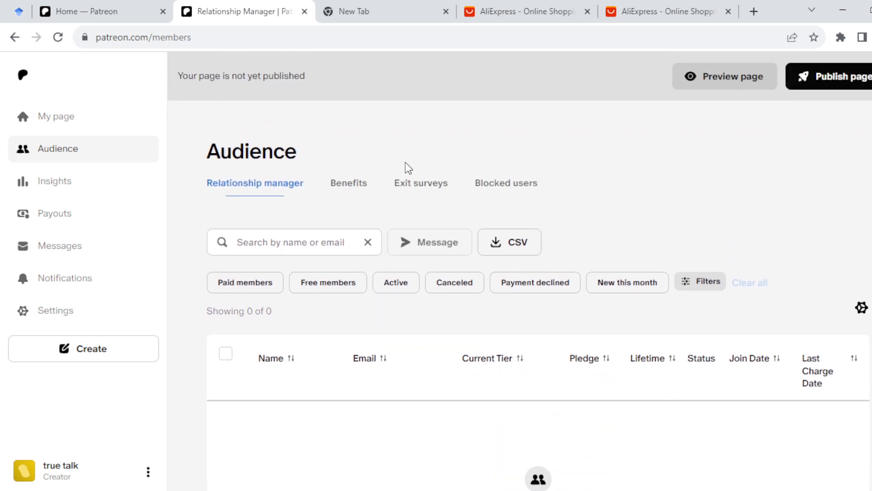
pyautogui.moveTo(348, 183)
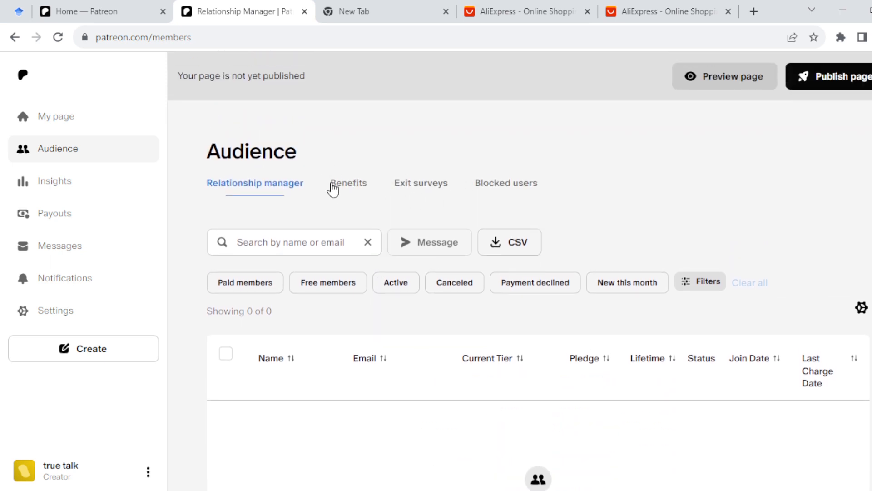
pyautogui.moveTo(488, 290)
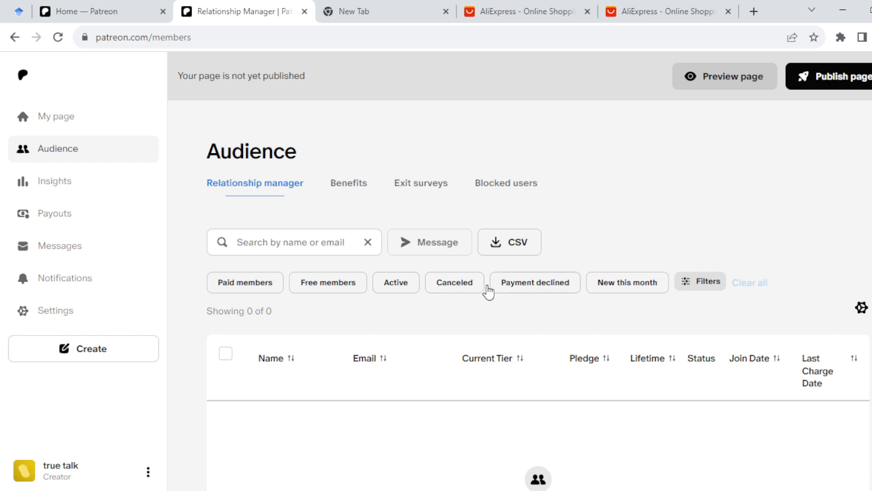
pyautogui.moveTo(355, 377)
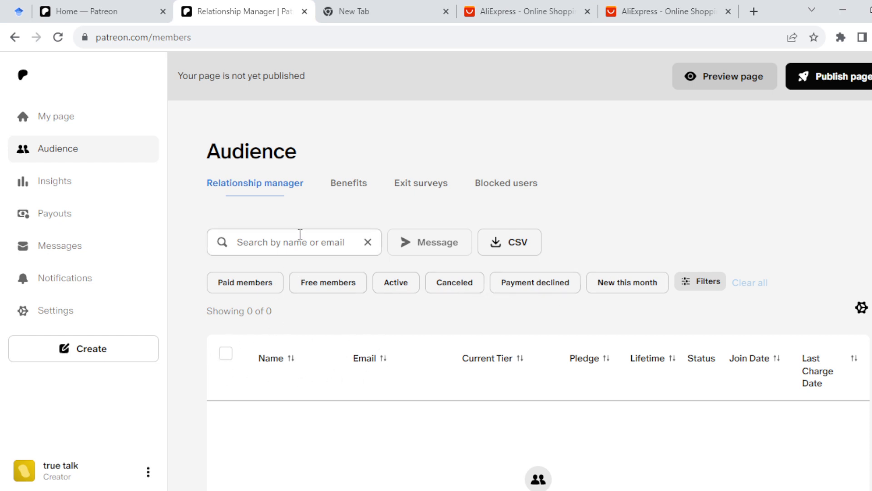
pyautogui.moveTo(405, 241)
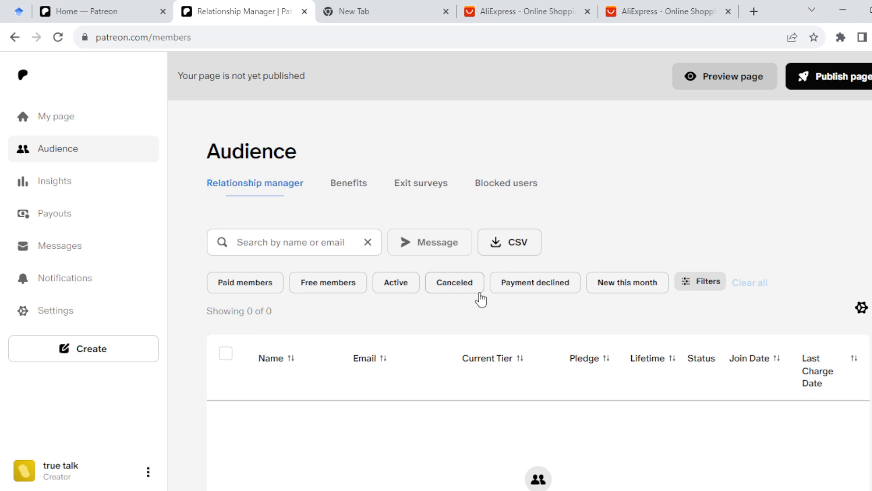
pyautogui.moveTo(449, 396)
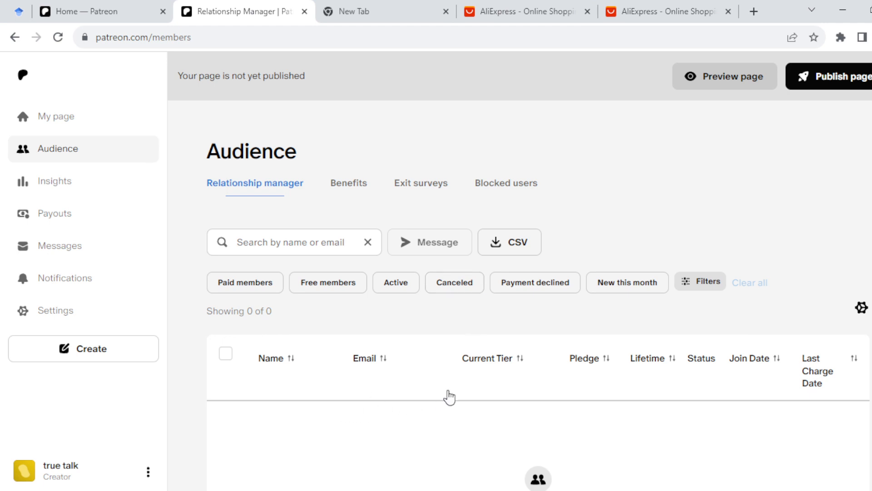